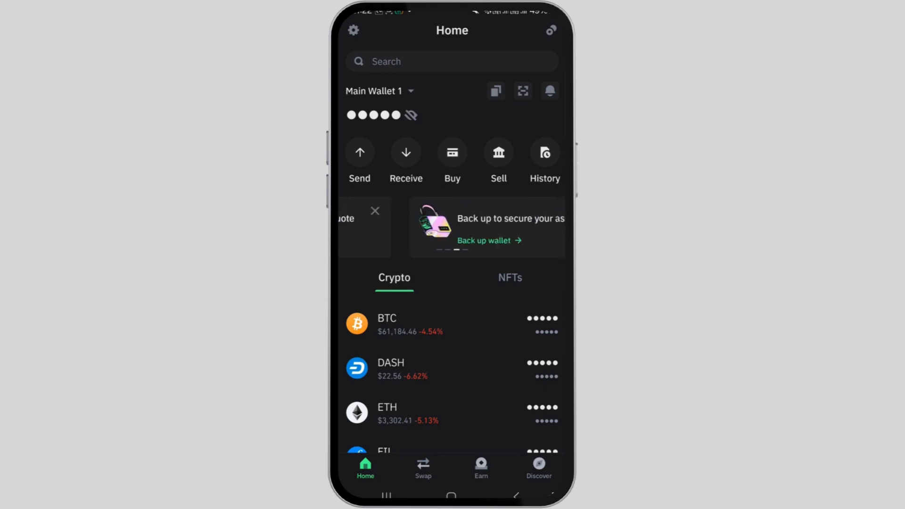
# Visit the wallet's Swap page and its From-token picker, then go to the Discover page.
pyautogui.click(375, 210)
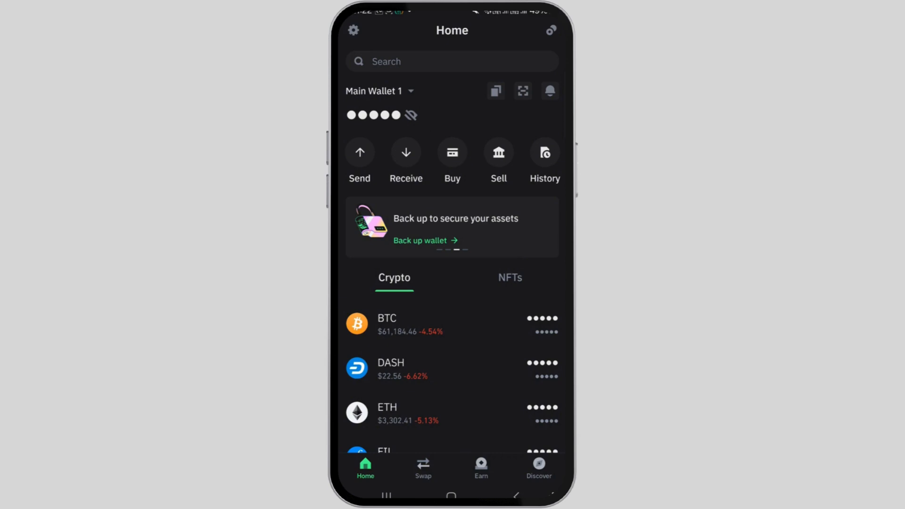
pyautogui.click(423, 466)
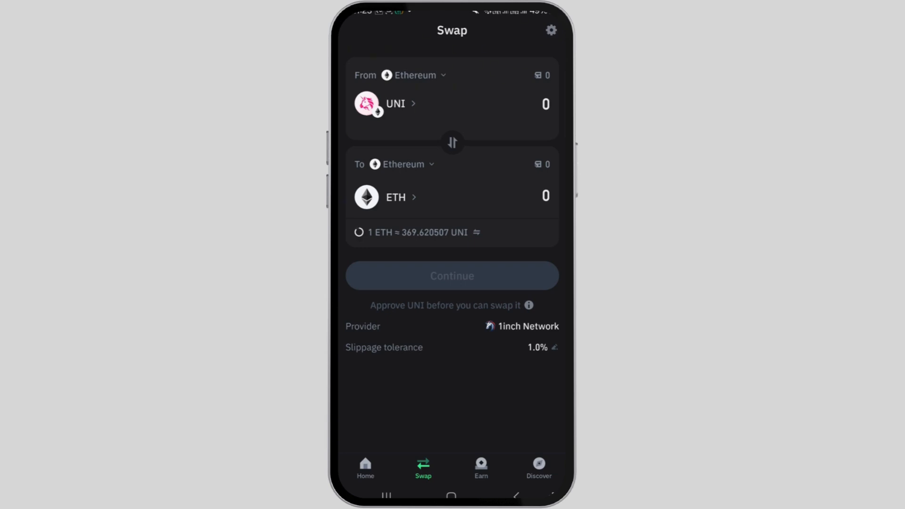
pyautogui.click(394, 103)
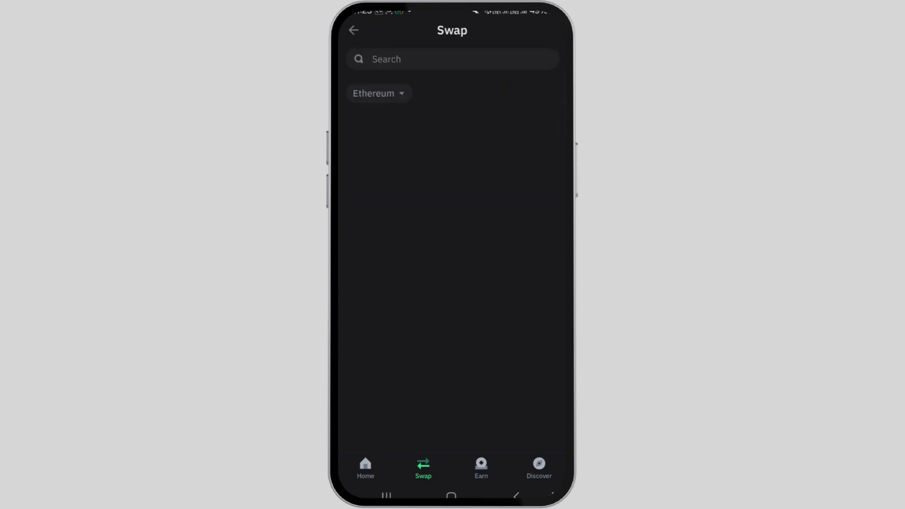
pyautogui.click(452, 58)
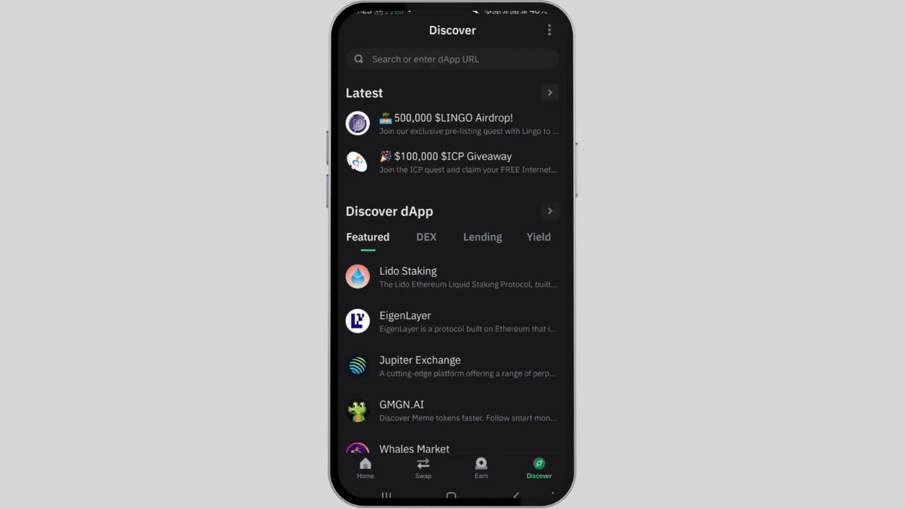
# Find PancakeSwap in Discover and choose TRX (Tron) as the token to receive for USDT.
pyautogui.write('pancakeswap.finance')
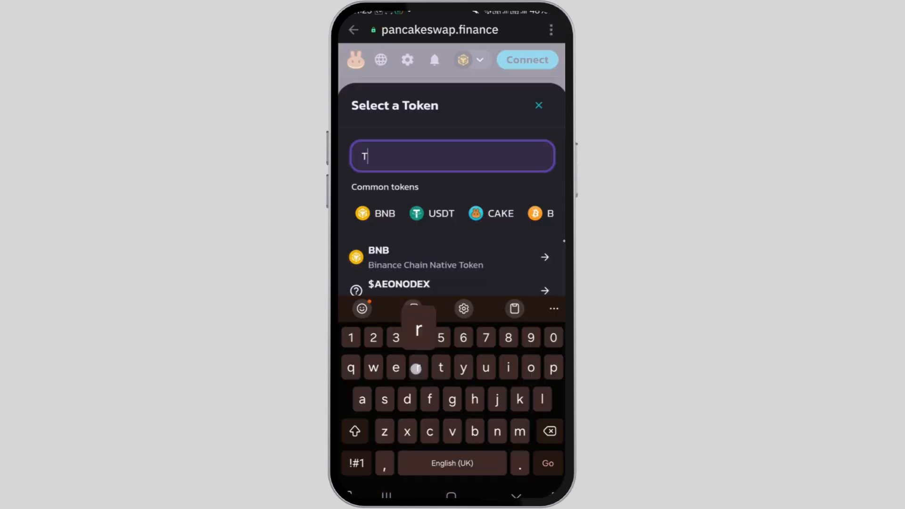
pyautogui.write('rx')
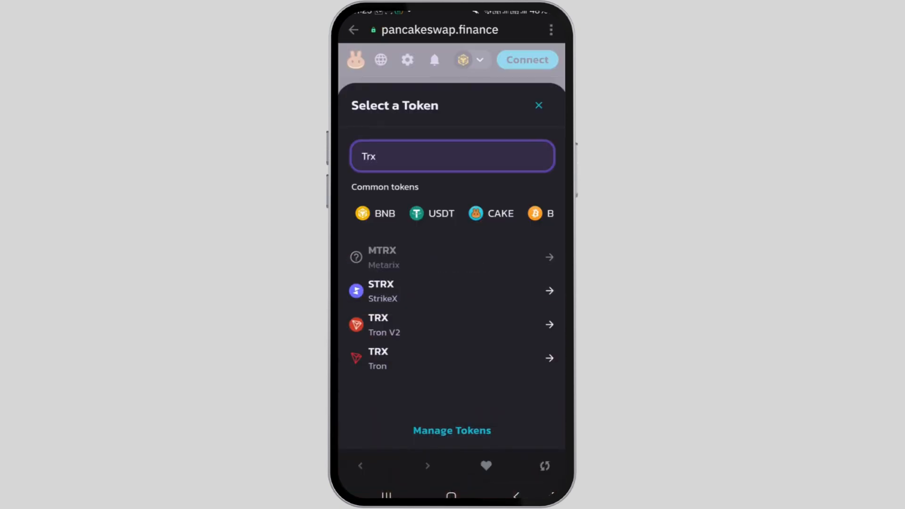
pyautogui.click(378, 358)
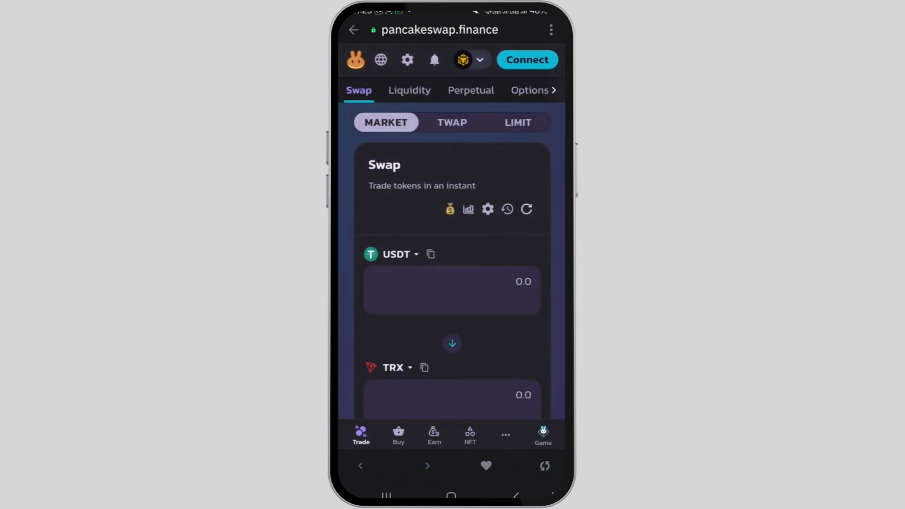